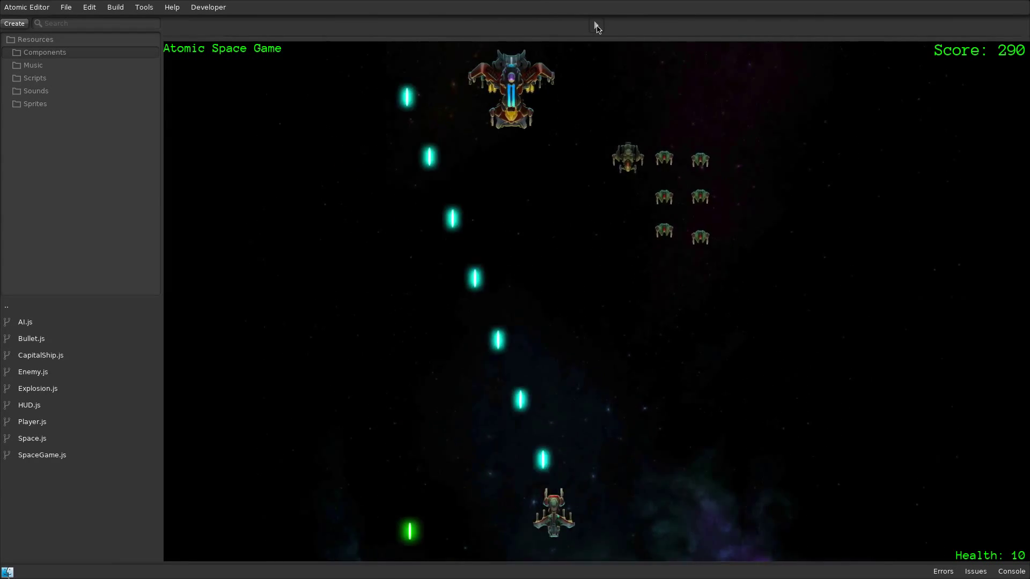
- Open SpaceGame.js from the Scripts list in the code editor
{"action": "double_click", "coordinate": [42, 454]}
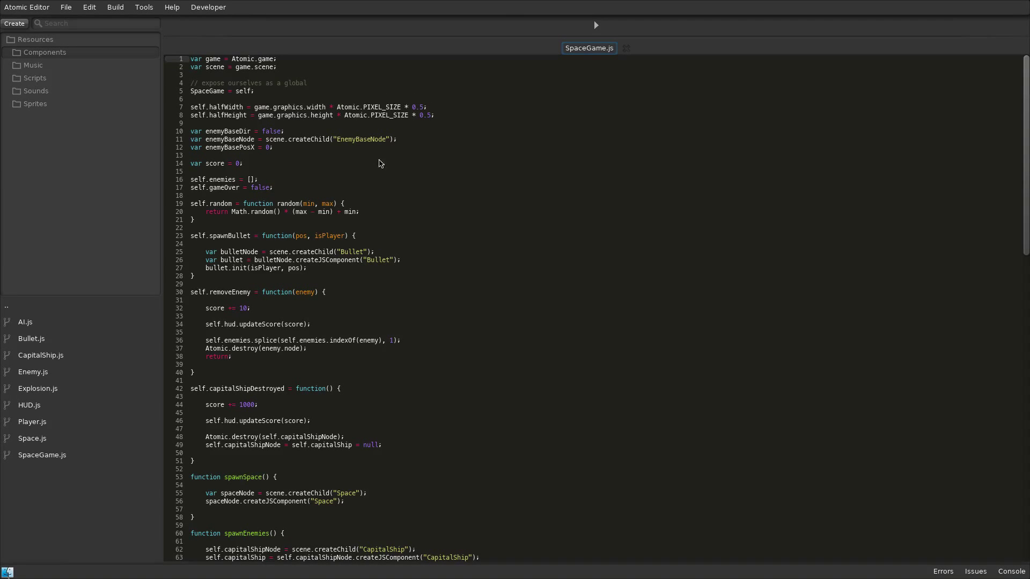
- Make WebGL the current build platform in Build Settings
{"action": "left_click", "coordinate": [114, 7]}
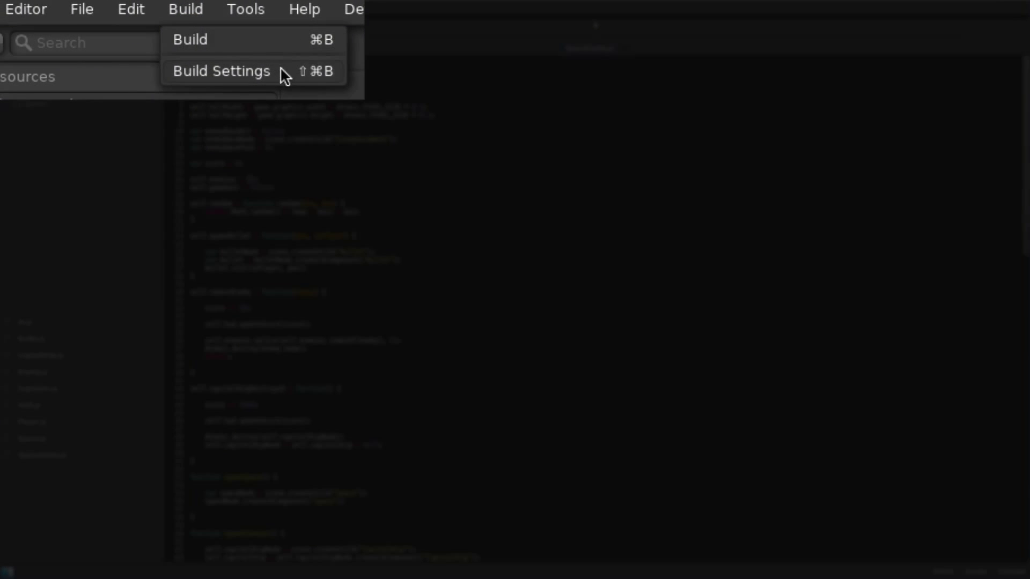
{"action": "left_click", "coordinate": [221, 71]}
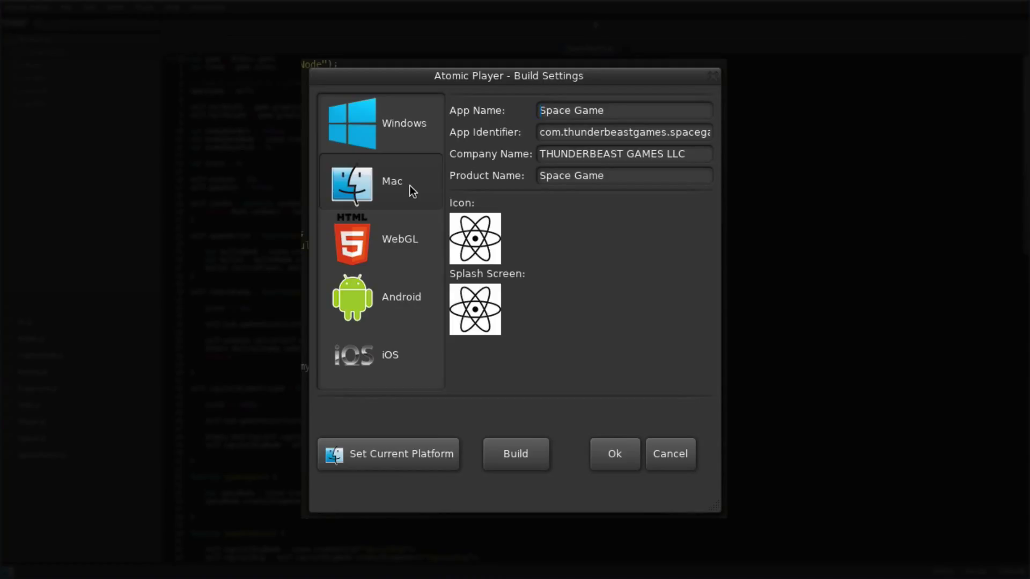
{"action": "mouse_move", "coordinate": [436, 214]}
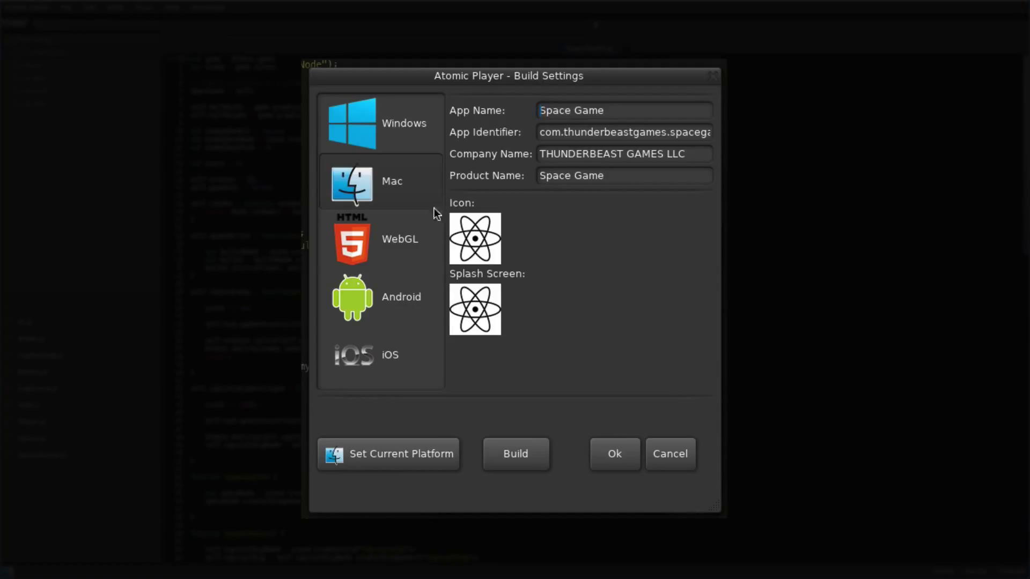
{"action": "left_click", "coordinate": [399, 238]}
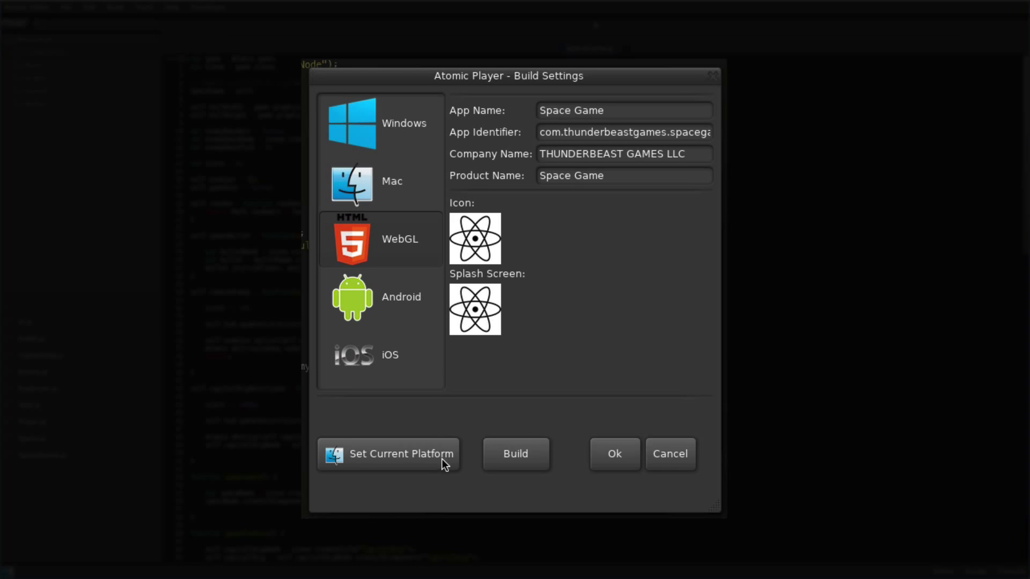
{"action": "left_click", "coordinate": [515, 453]}
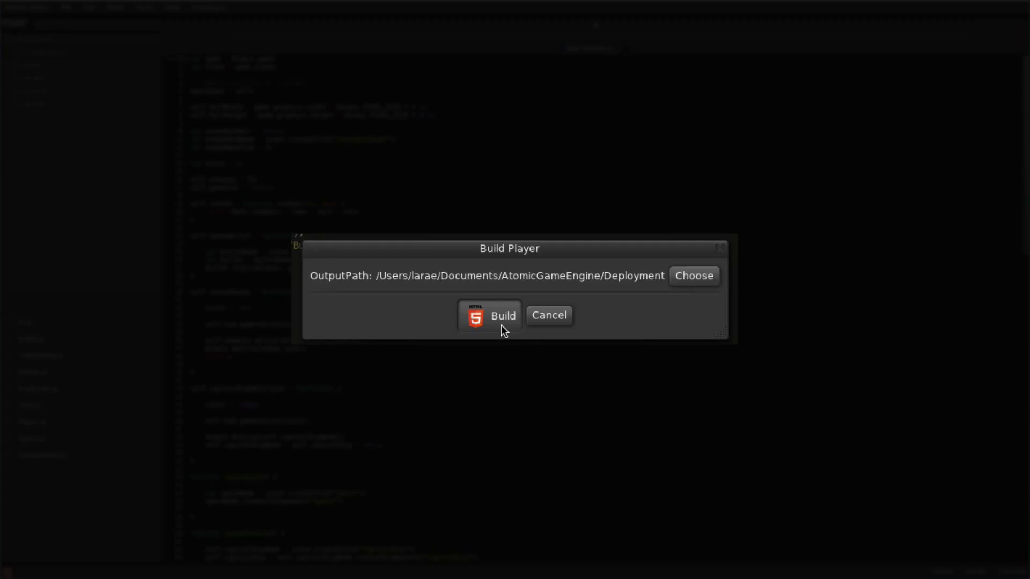
- Build the WebGL player and open the Web-Build output folder
{"action": "left_click", "coordinate": [489, 316]}
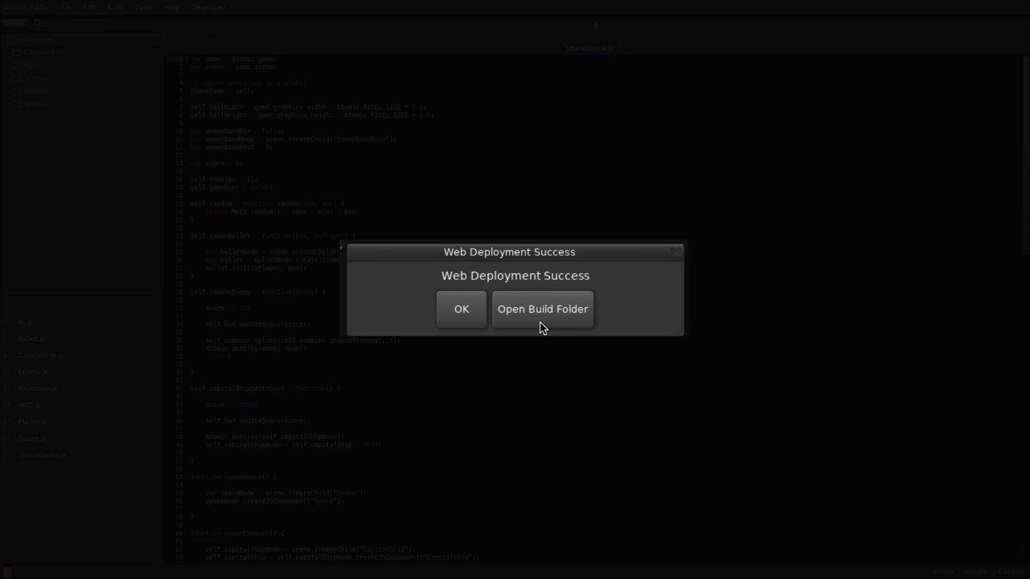
{"action": "left_click", "coordinate": [542, 309]}
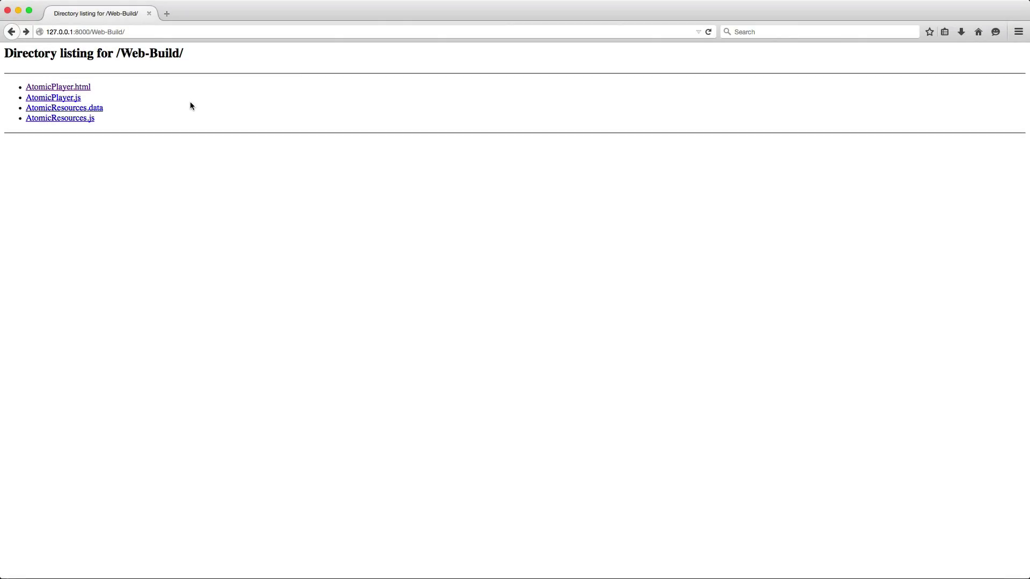
{"action": "mouse_move", "coordinate": [133, 91]}
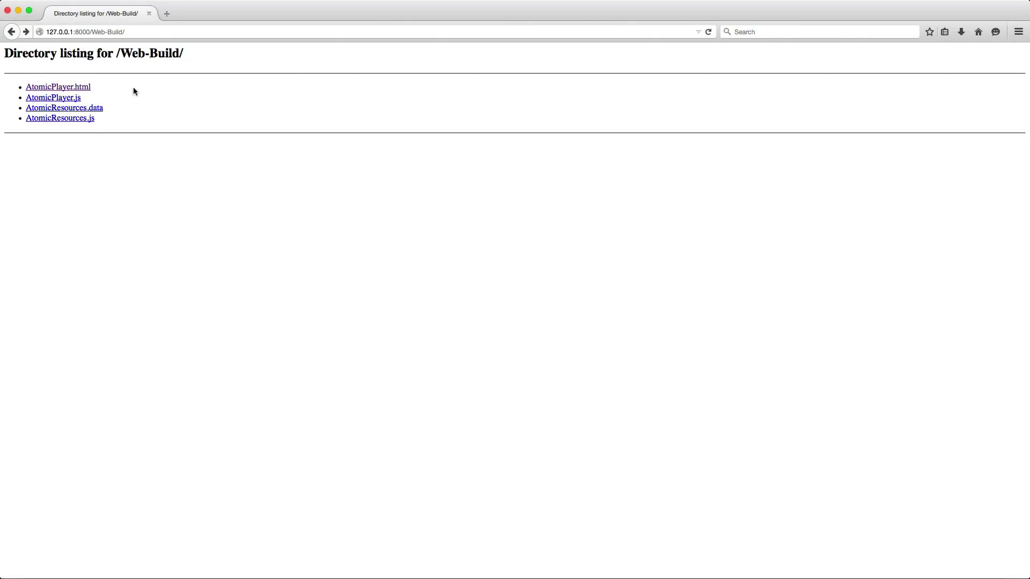
- Launch AtomicPlayer.html in Firefox and switch the game to fullscreen
{"action": "left_click", "coordinate": [58, 86]}
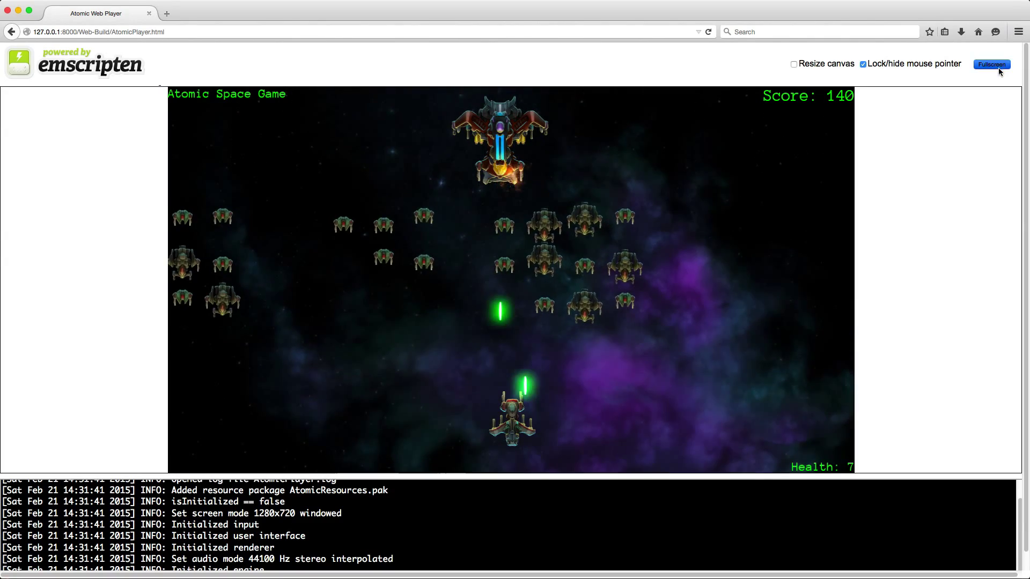
{"action": "left_click", "coordinate": [991, 64]}
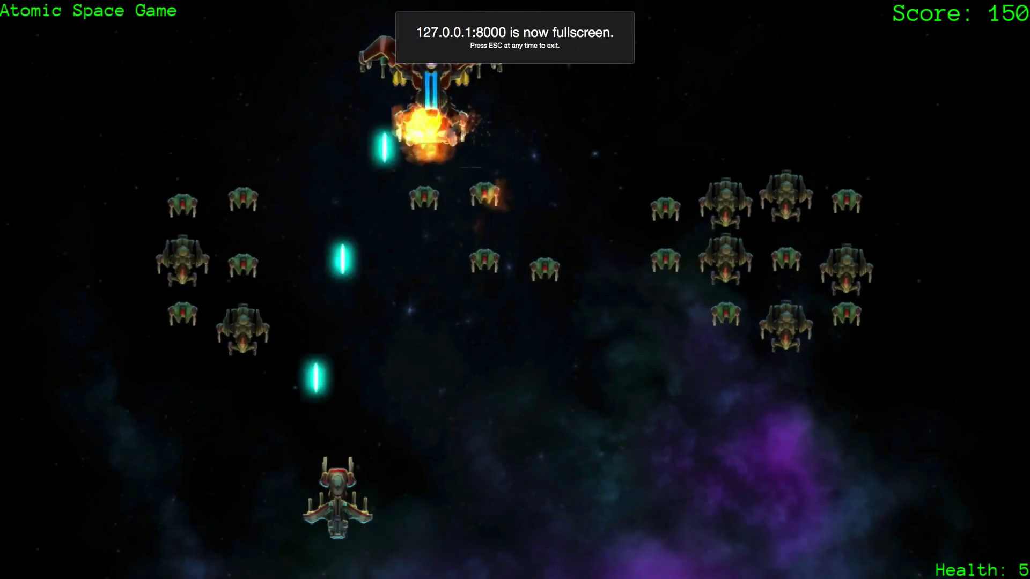